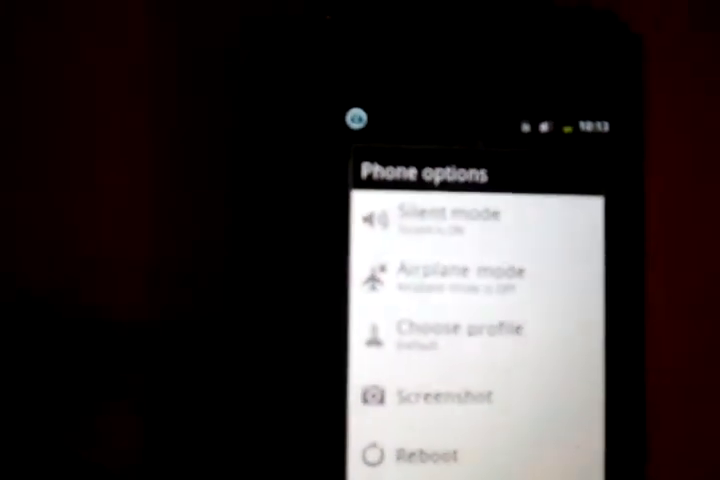
# Choose Reboot in the Phone options menu to restart the phone
pyautogui.click(421, 455)
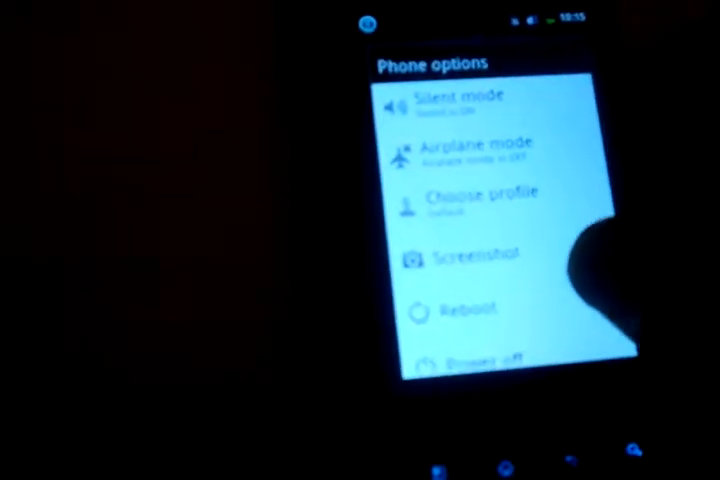
# Pick Reboot from Phone options to restart the phone a second time
pyautogui.click(460, 310)
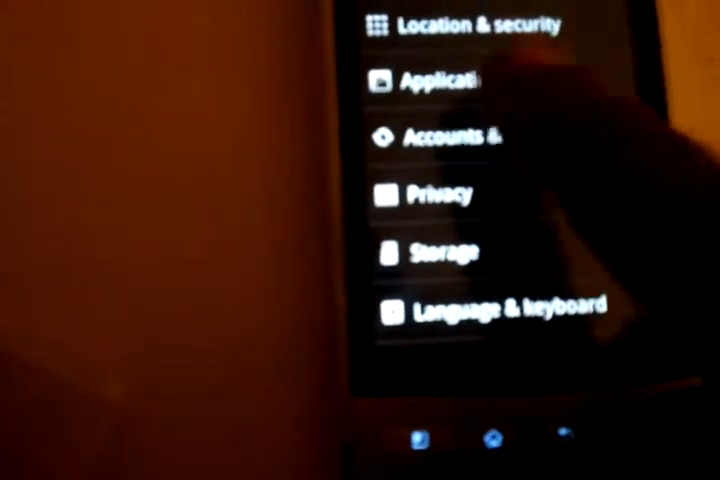
# Open Accounts & sync from Settings, showing background data and auto-sync enabled
pyautogui.click(450, 135)
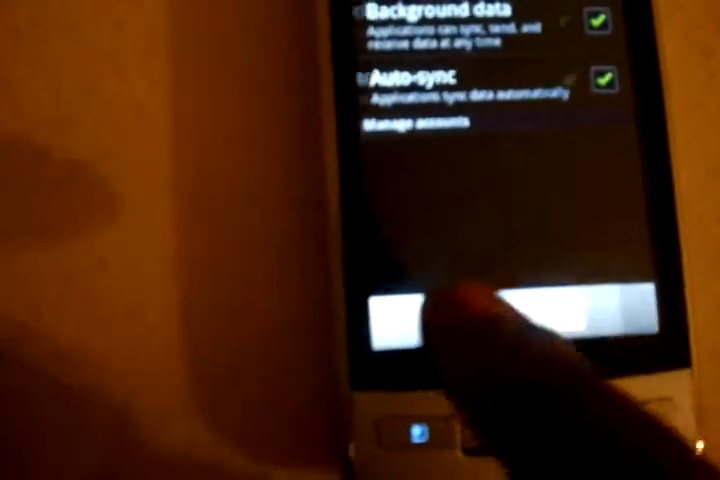